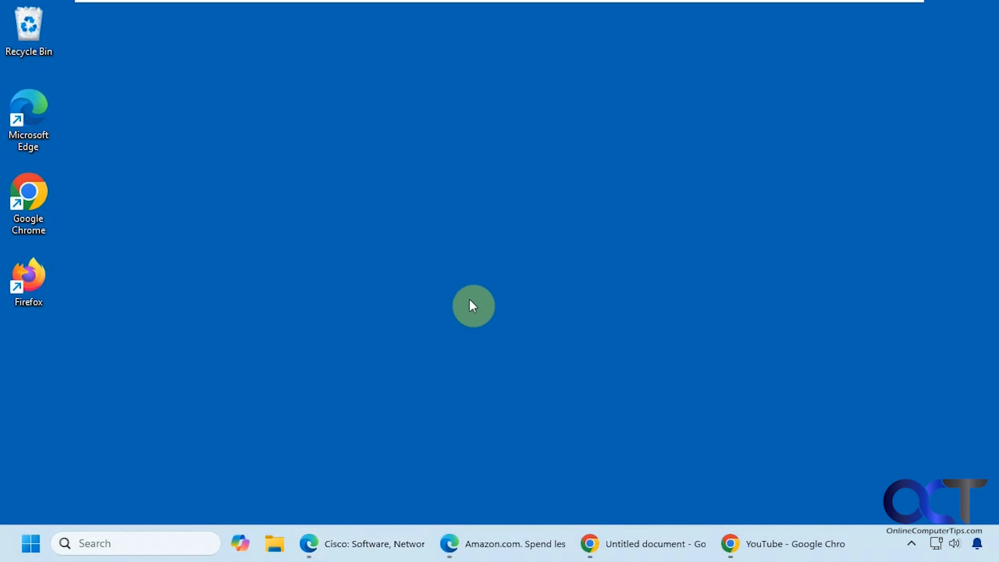
mouse_move(346, 543)
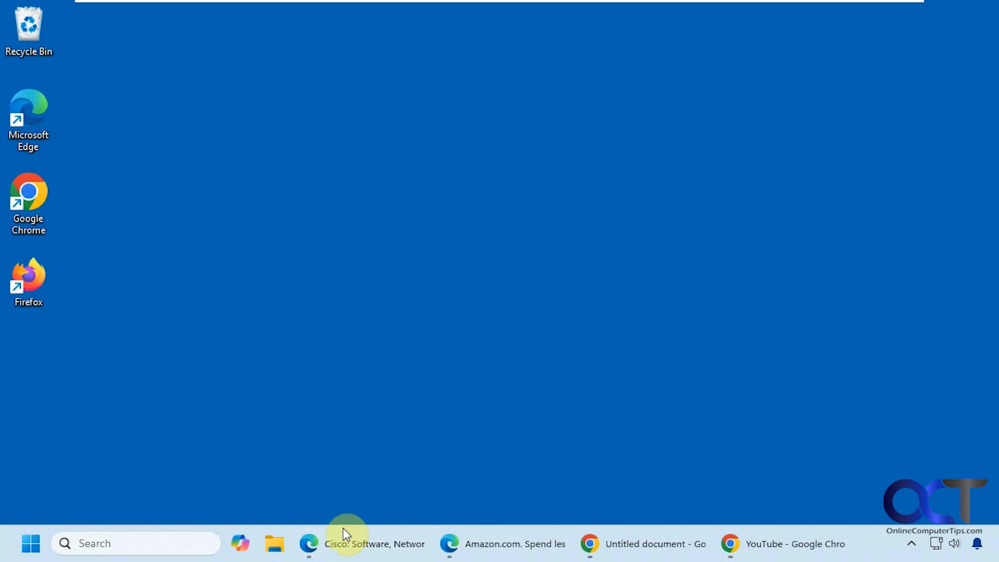
mouse_move(476, 278)
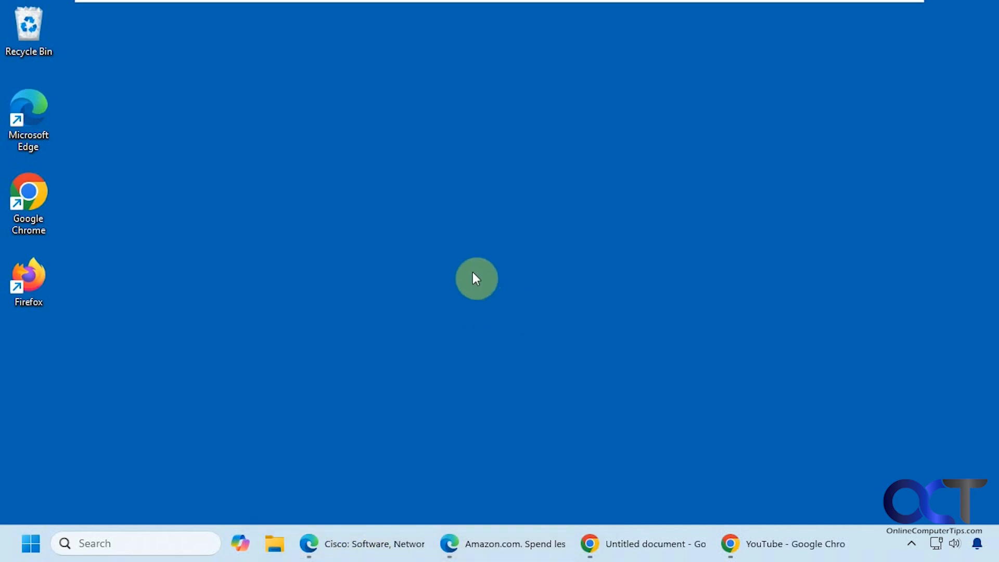
mouse_move(284, 130)
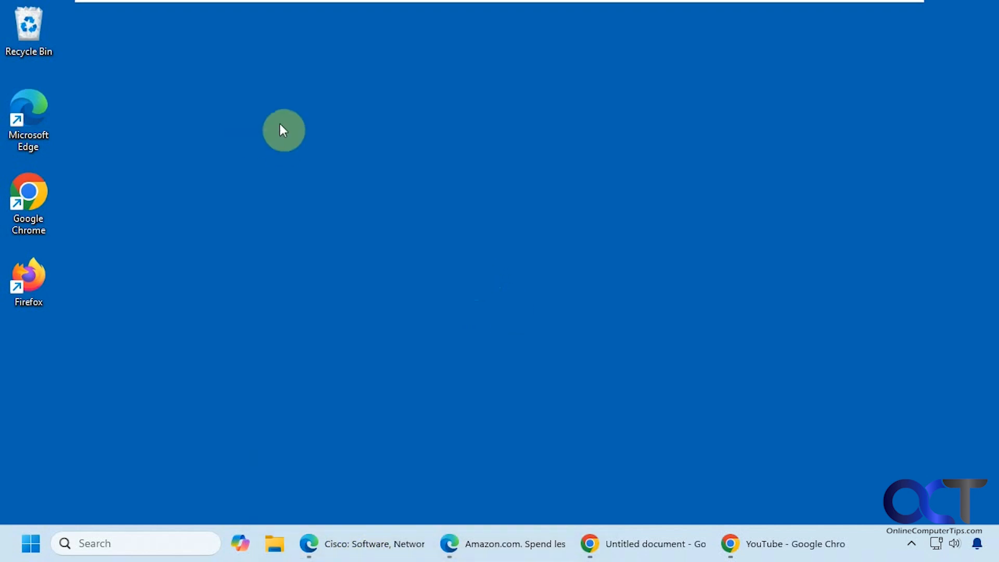
mouse_move(457, 514)
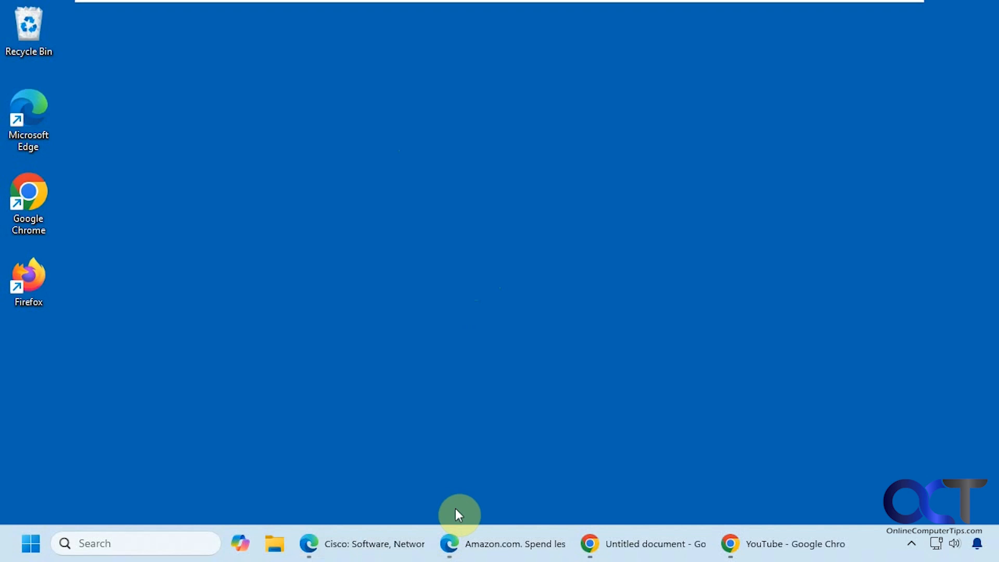
mouse_move(400, 304)
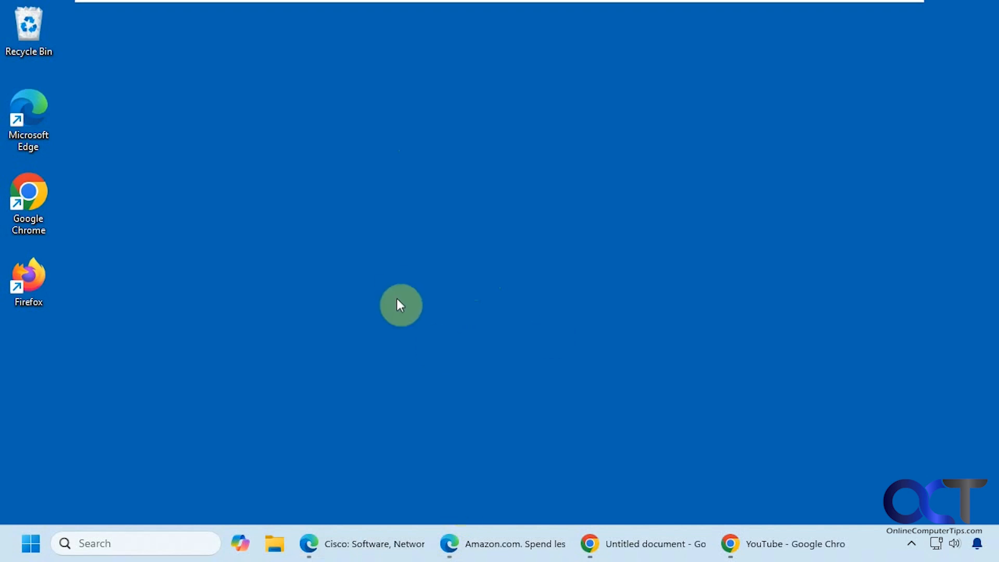
mouse_move(471, 543)
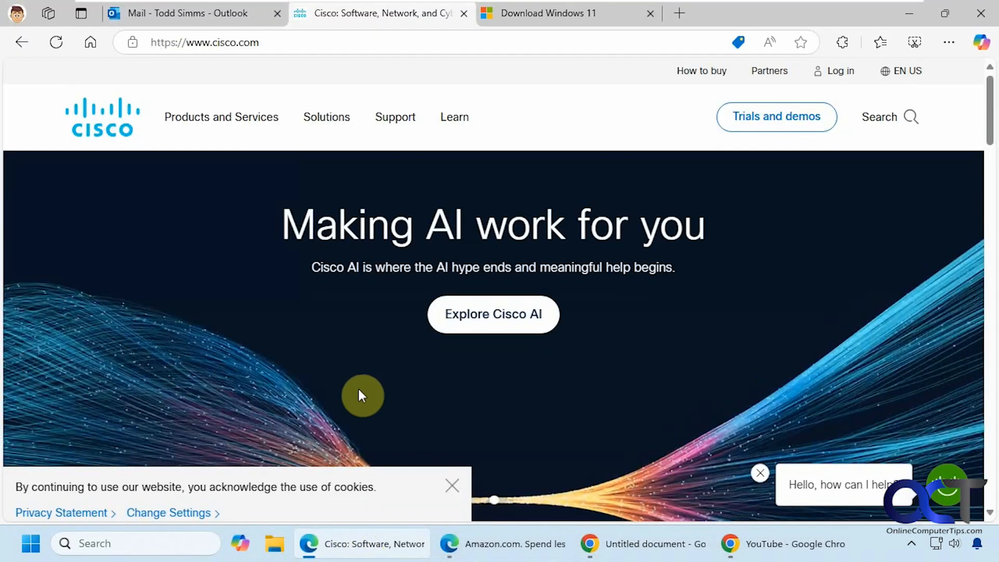
Name the Edge window with the Cisco and Windows 11 download tabs 'Work'
click(567, 13)
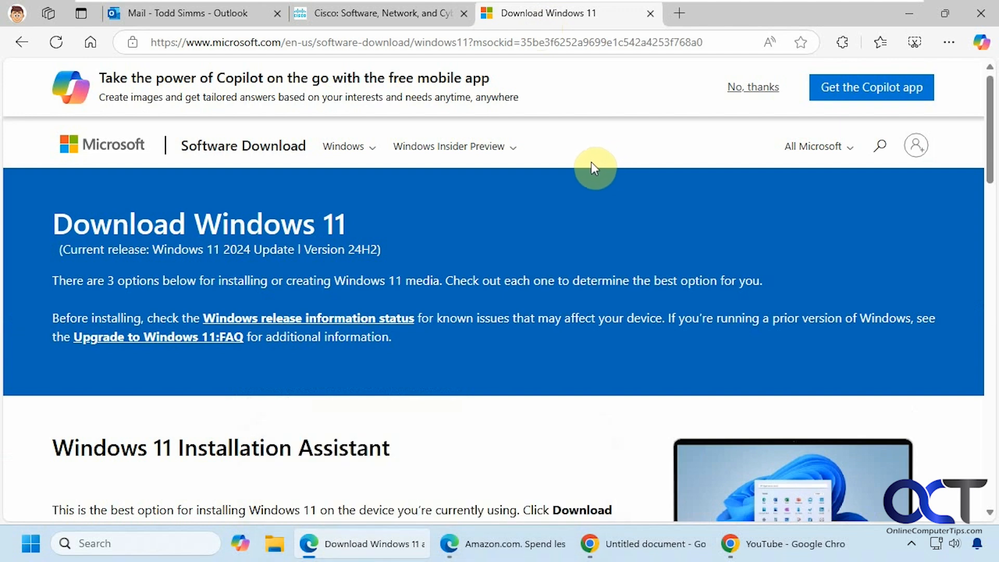
mouse_move(612, 227)
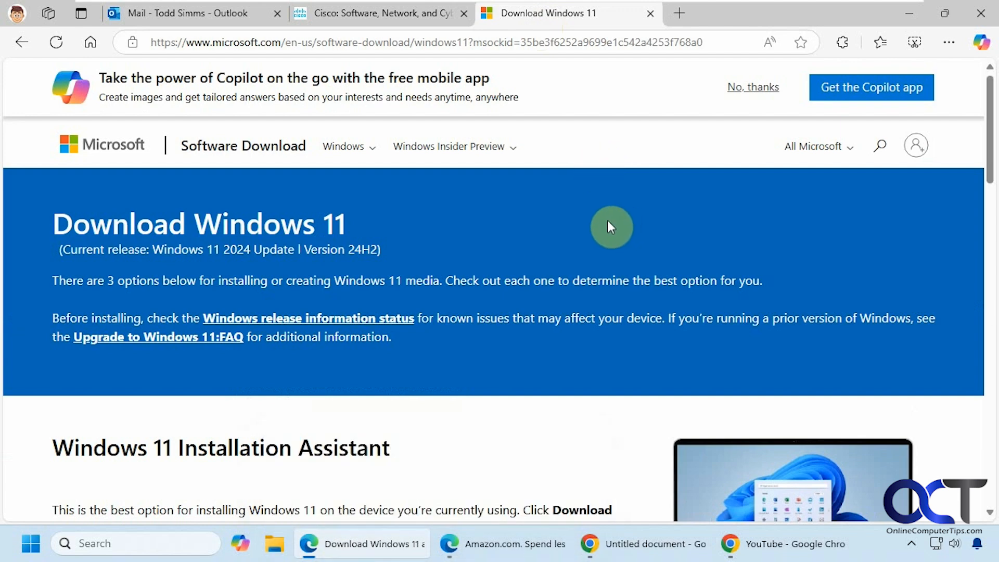
mouse_move(712, 75)
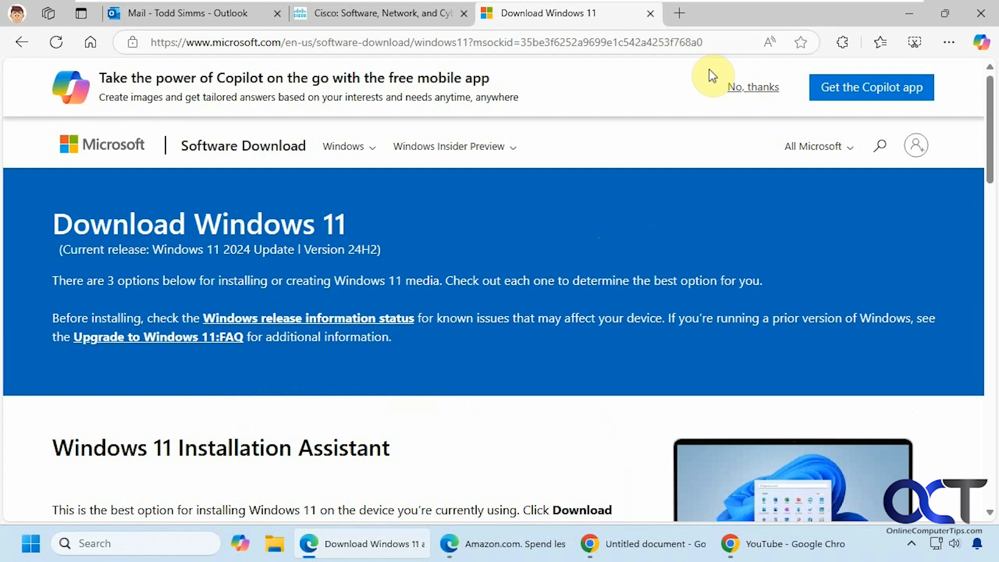
right_click(733, 13)
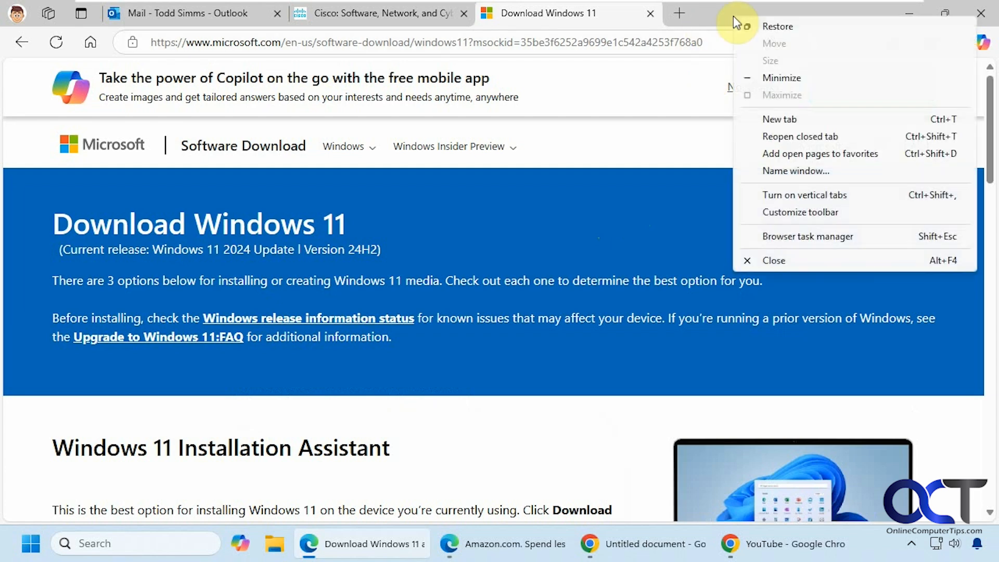
mouse_move(795, 171)
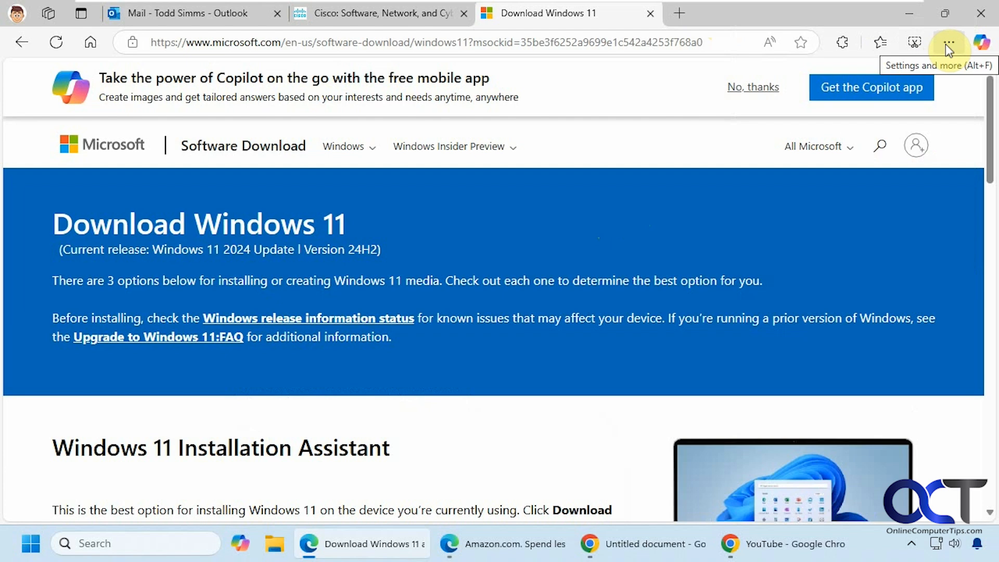
click(948, 42)
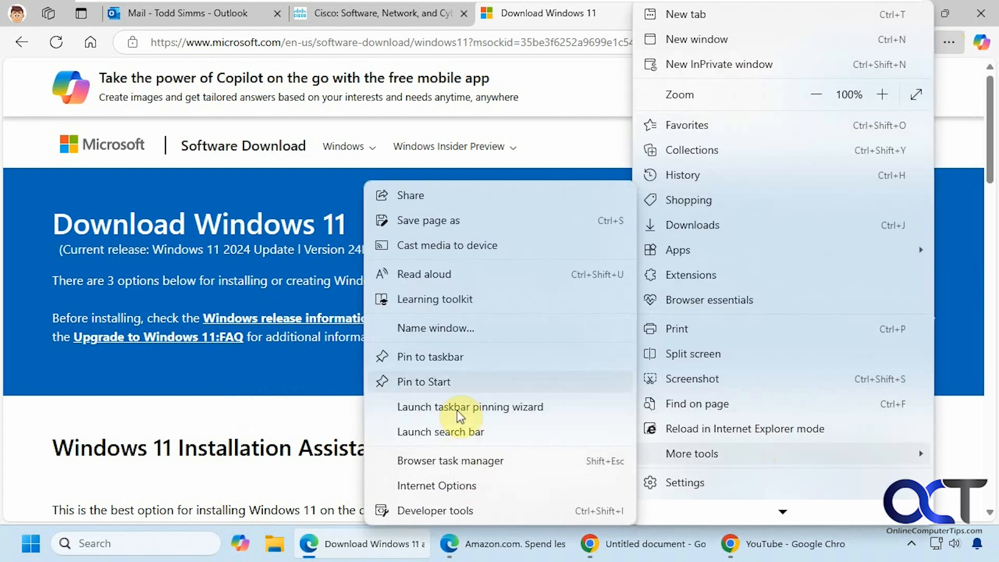
click(435, 327)
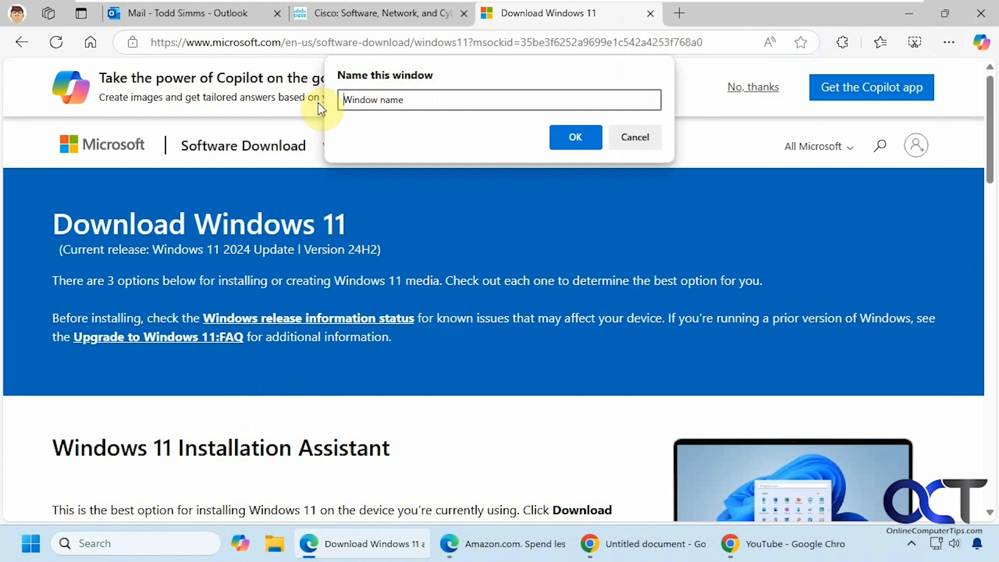
text(Work)
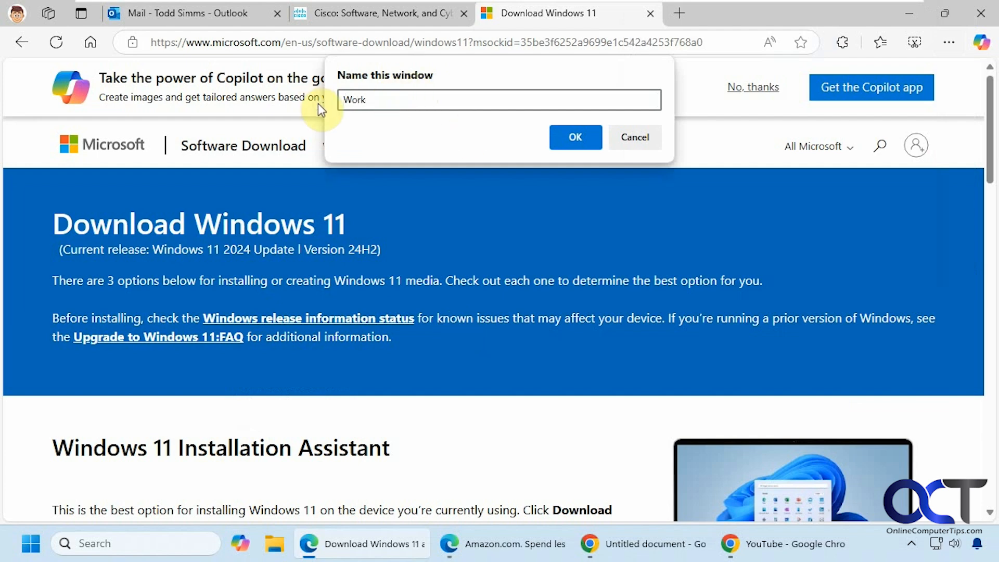
click(574, 137)
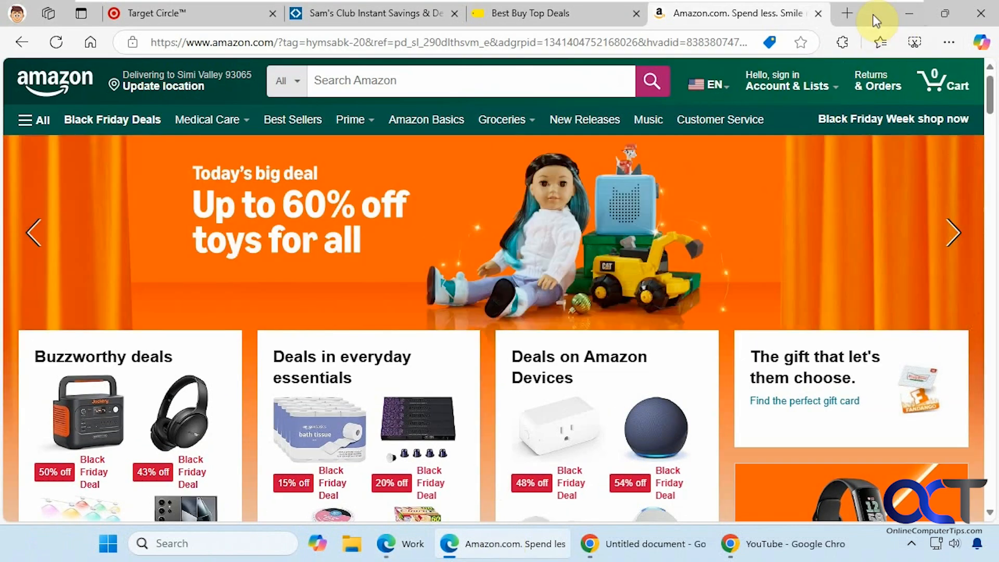
Name the Amazon Edge window 'Shopping', then return to the Work window's Cisco page
right_click(876, 12)
text(Sho)
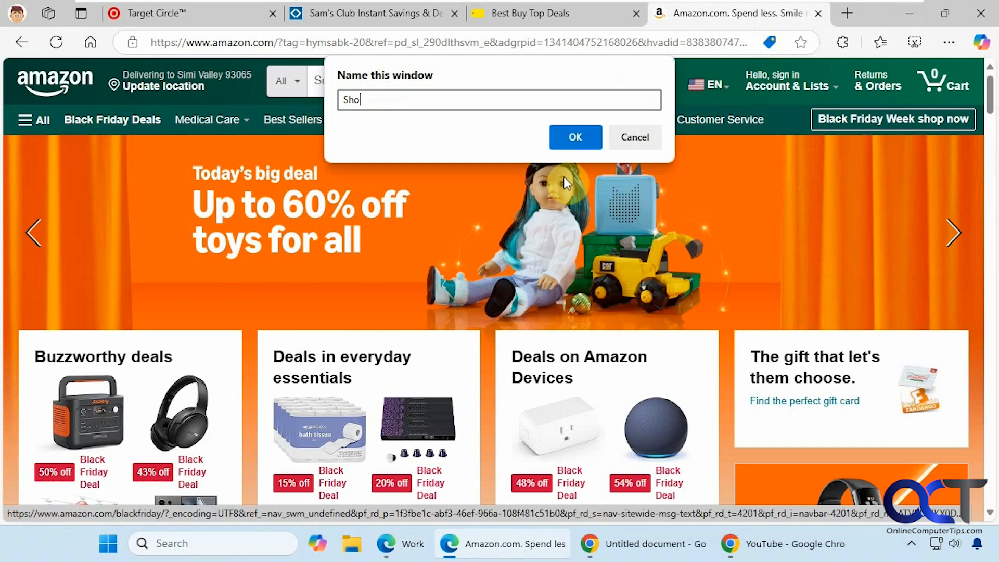
click(574, 136)
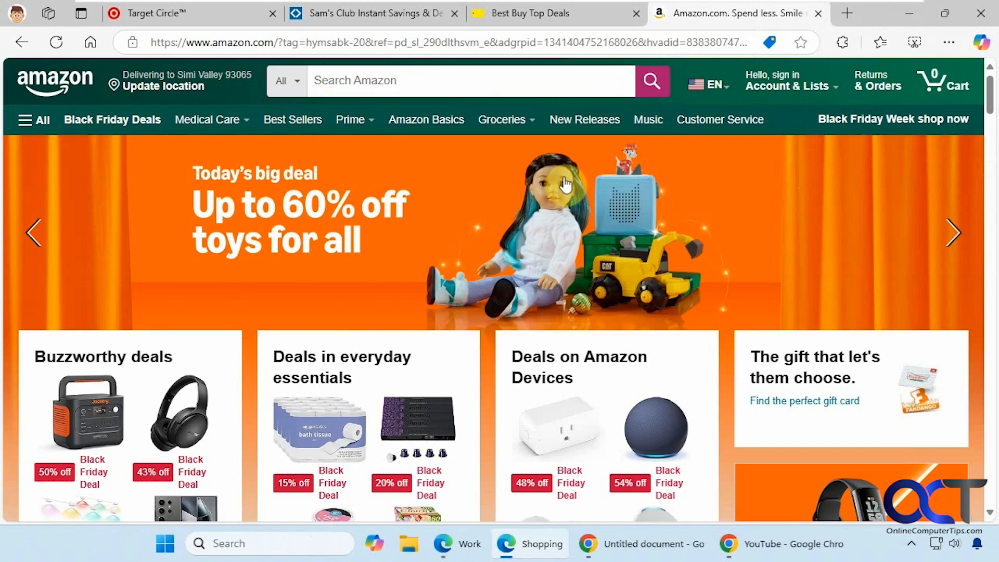
click(561, 12)
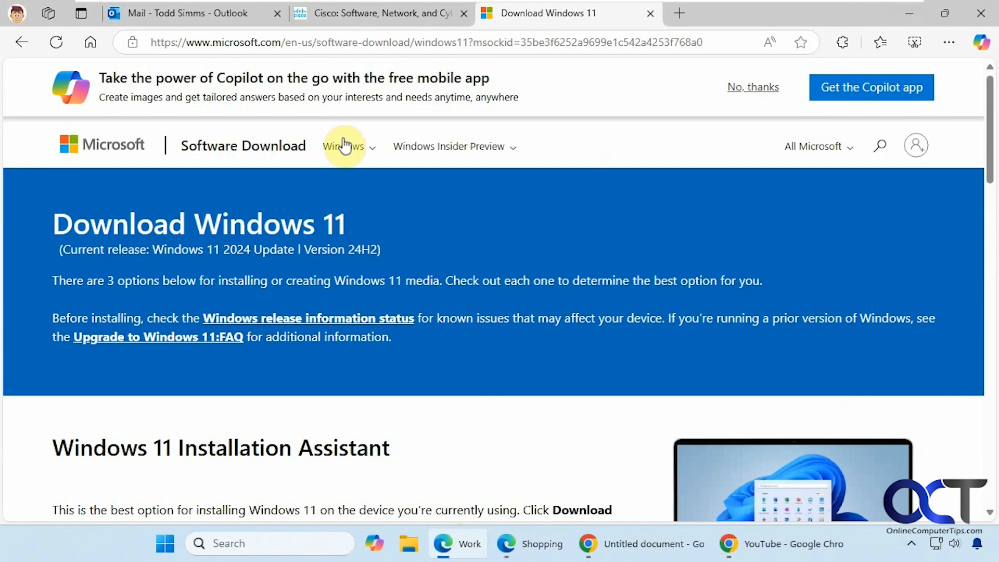
click(379, 12)
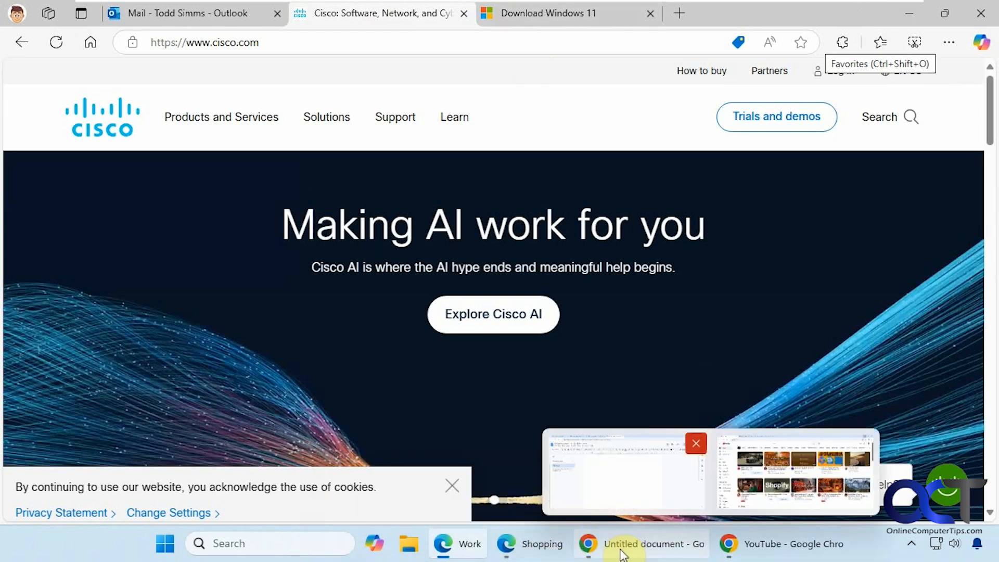
Name the untitled Google Docs Chrome window 'Docs' and the YouTube window 'Entertainment'
click(640, 543)
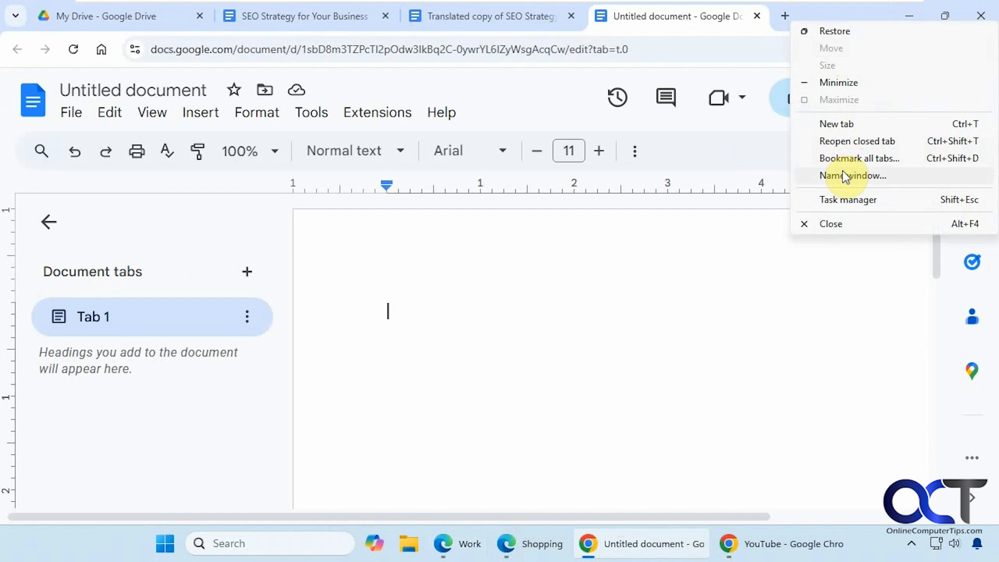
click(980, 50)
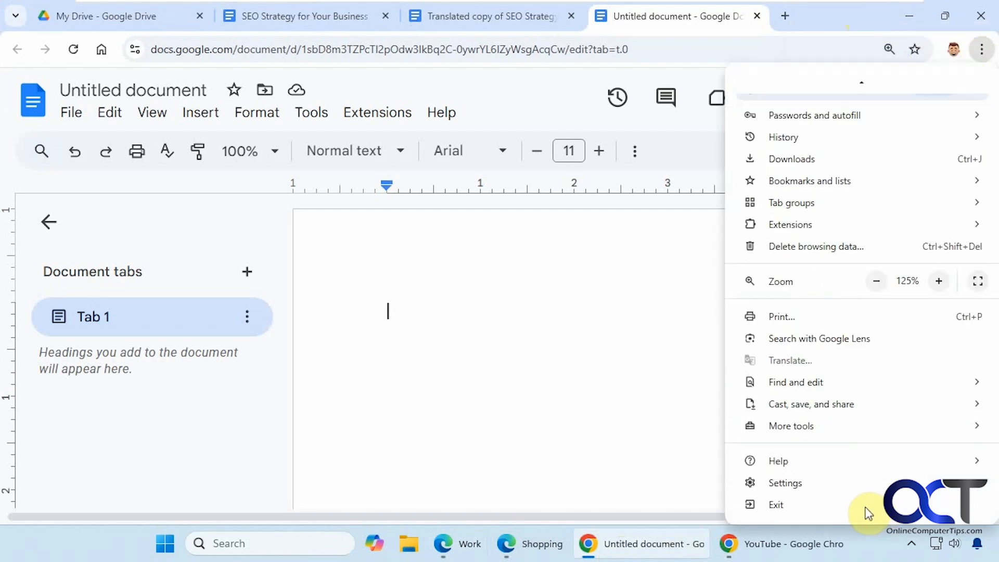
click(792, 426)
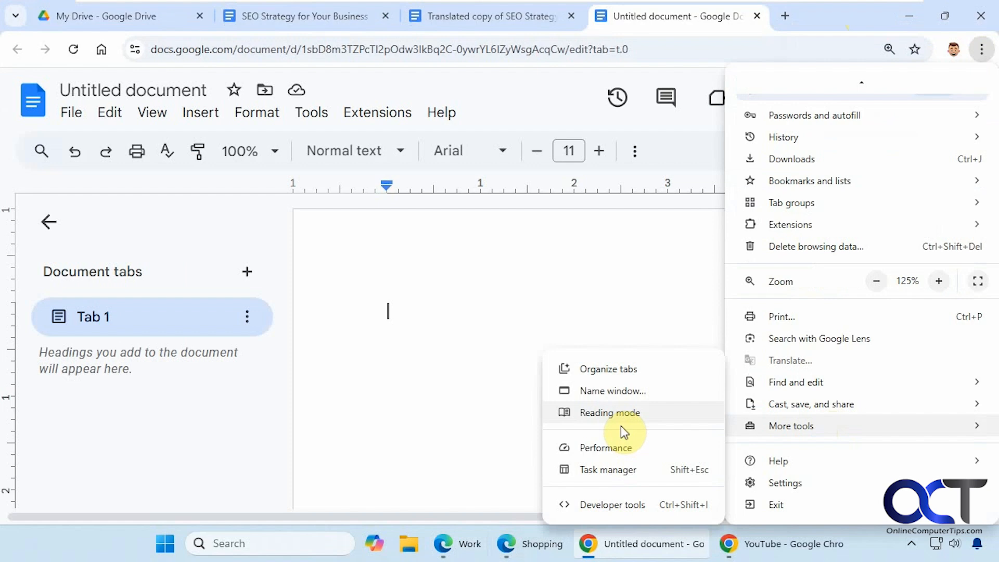
click(613, 391)
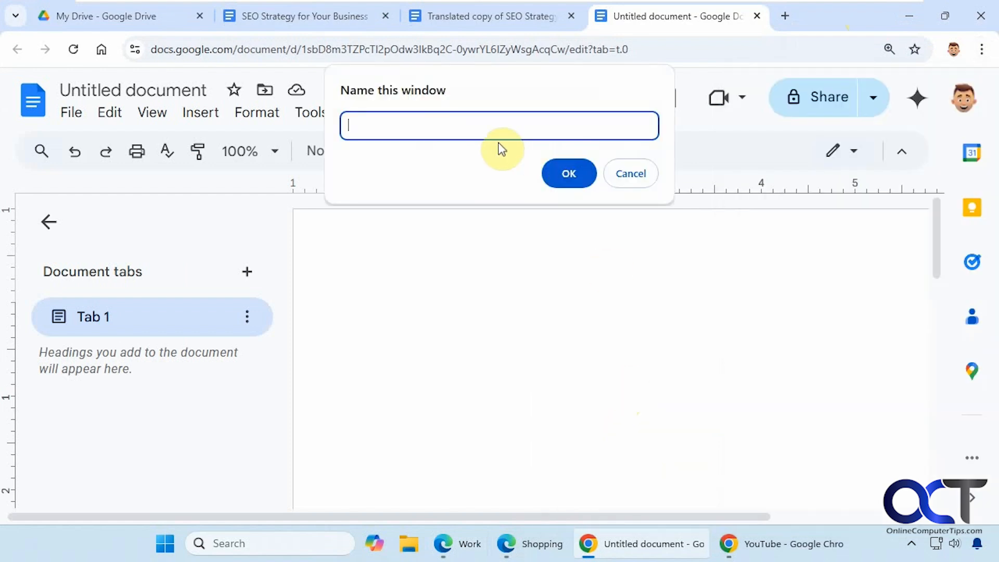
text(Docs)
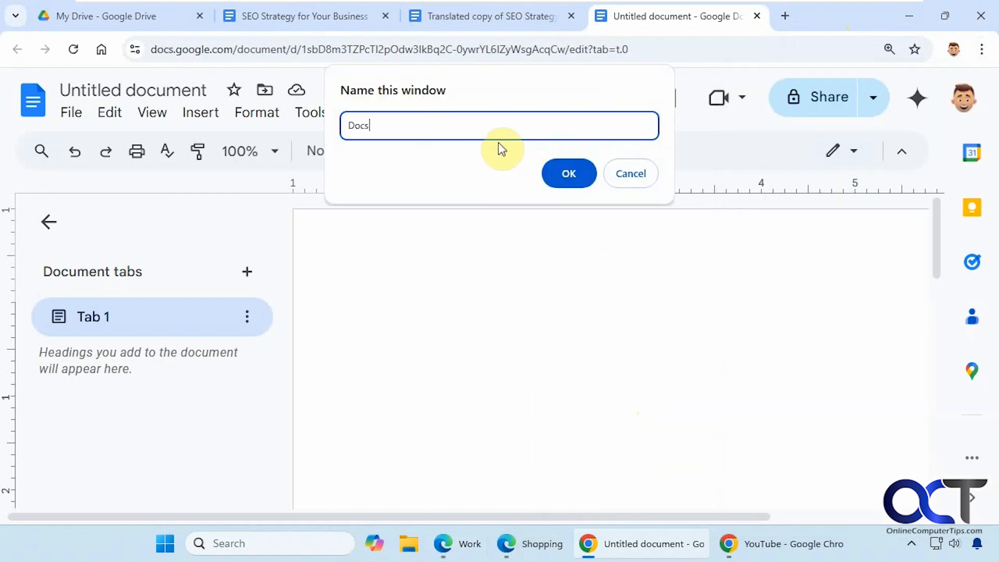
click(567, 173)
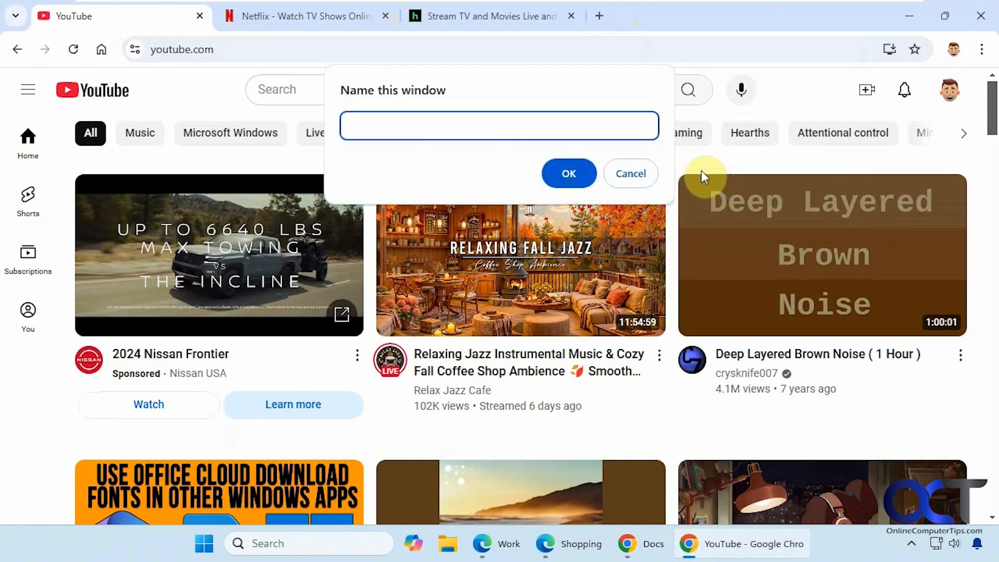
text(Entertainment)
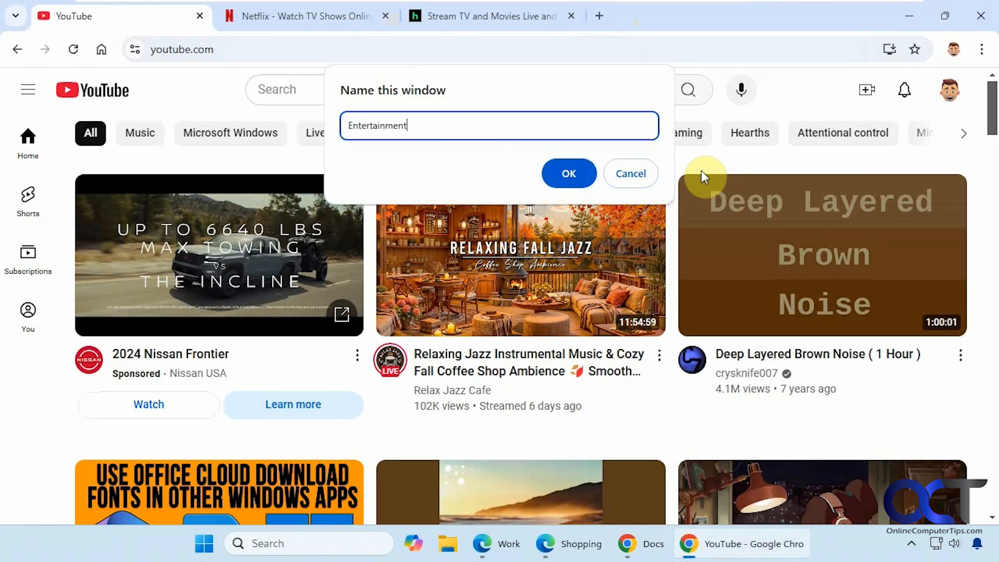
click(568, 174)
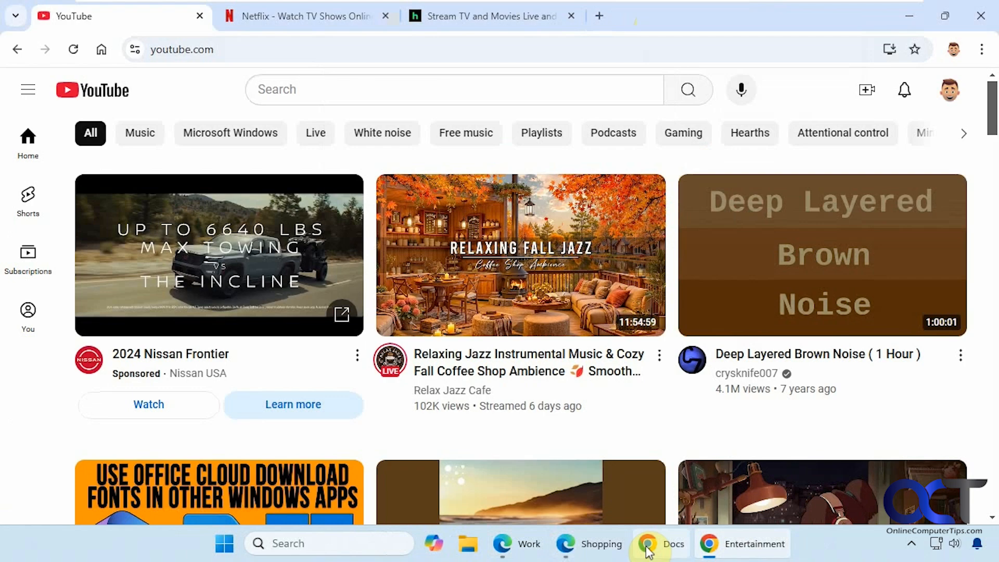
In Taskbar settings, set Combine taskbar buttons to Always
right_click(822, 545)
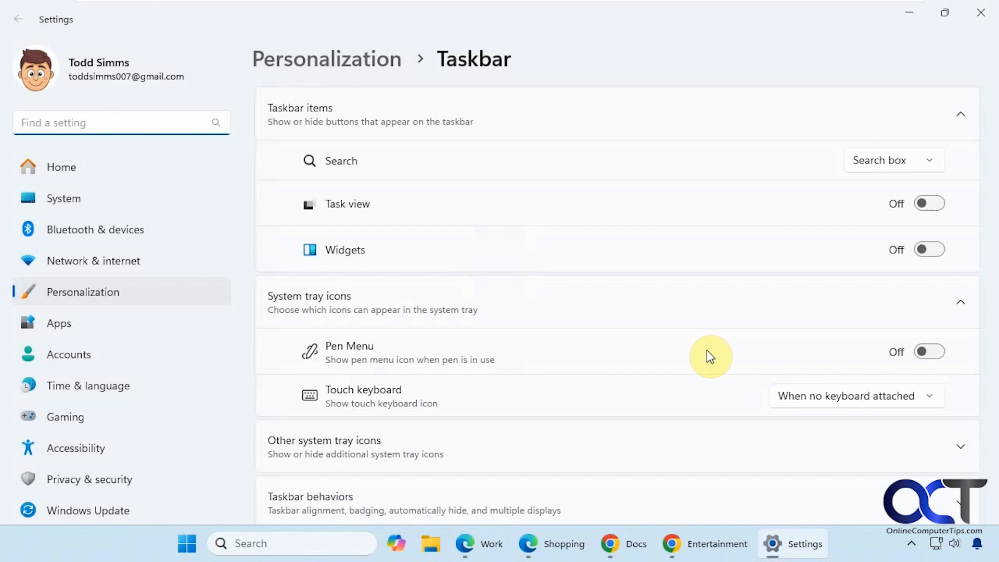
scroll(down, 3)
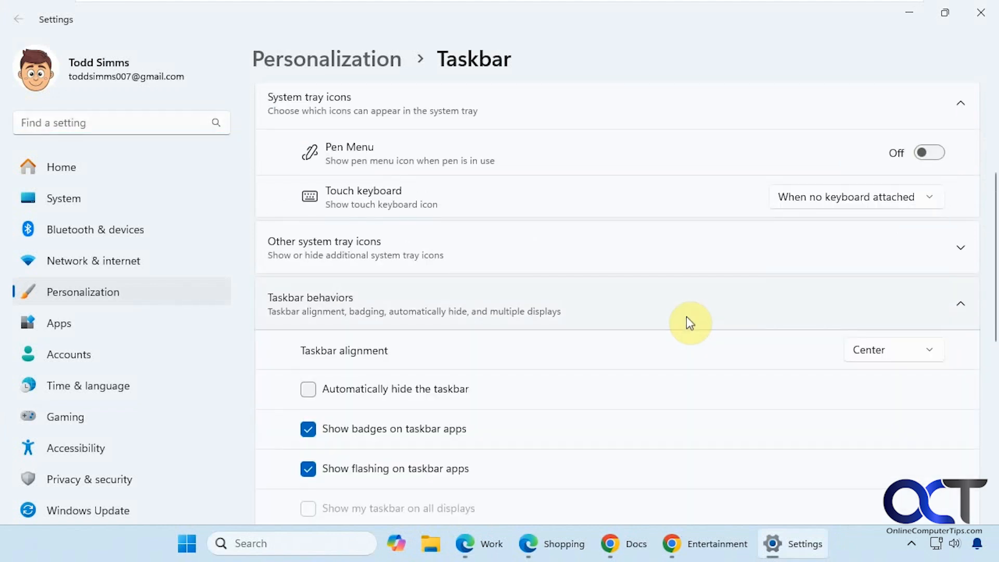
scroll(down, 3)
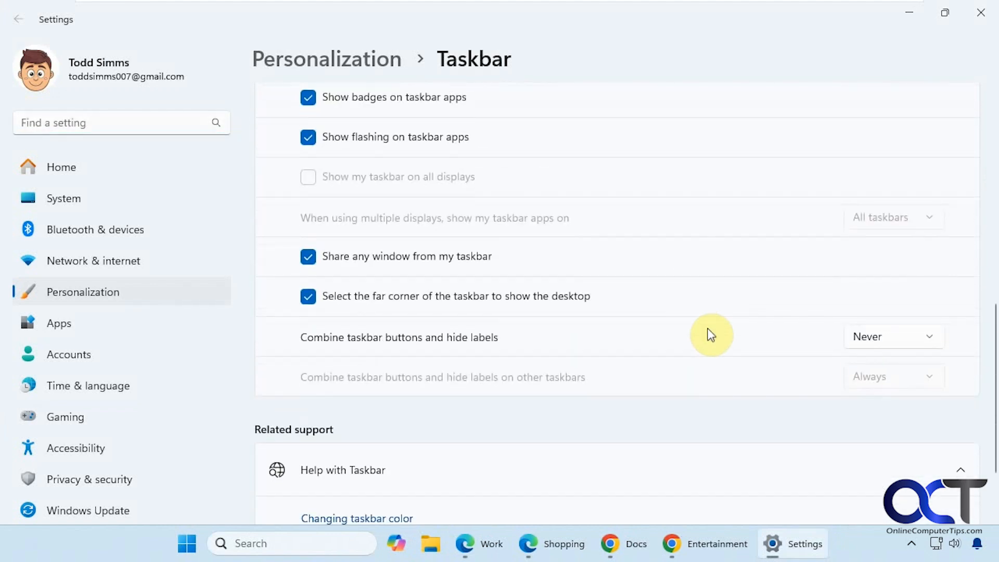
click(891, 337)
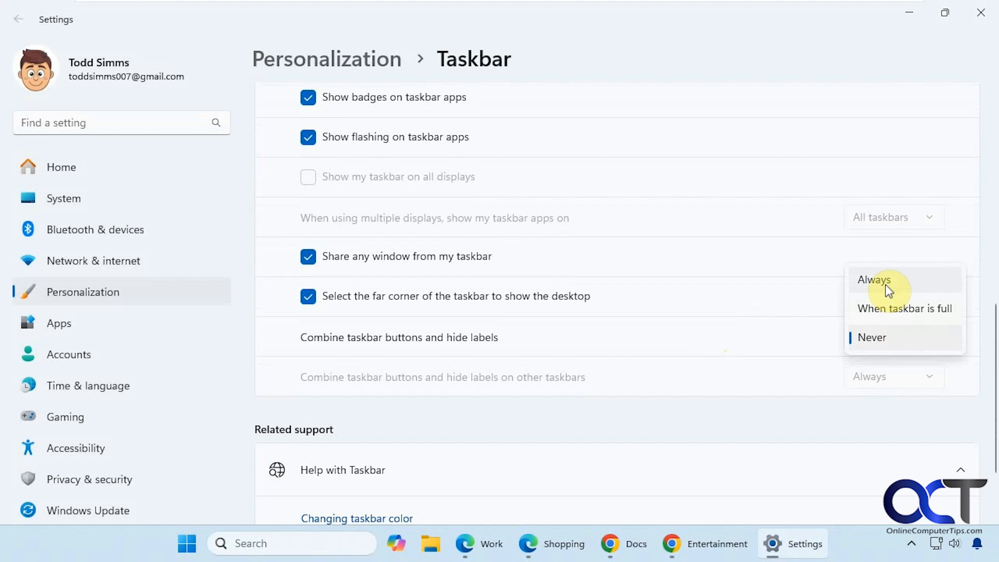
click(874, 280)
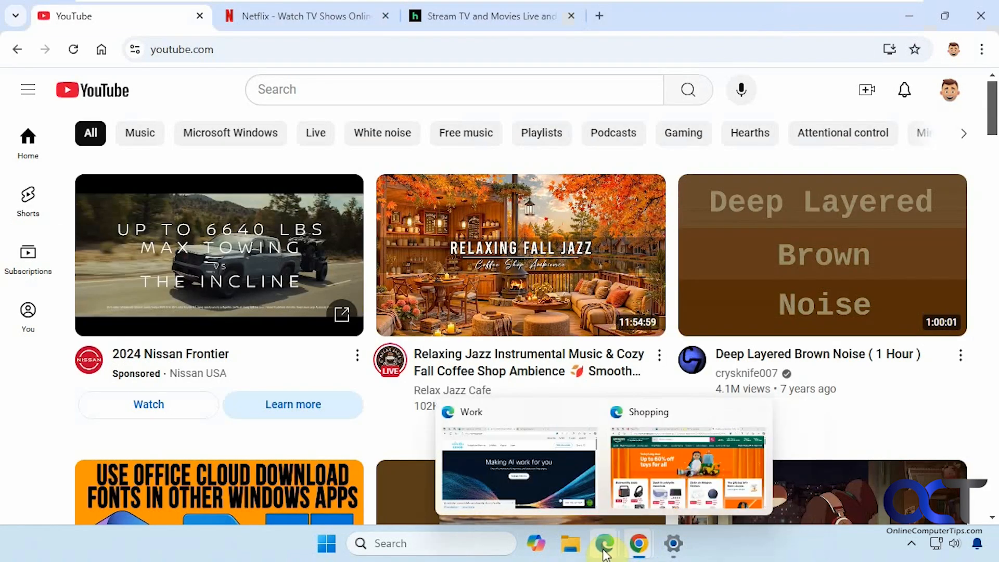
Preview the grouped Work and Shopping windows, then set combining back to Never
click(673, 544)
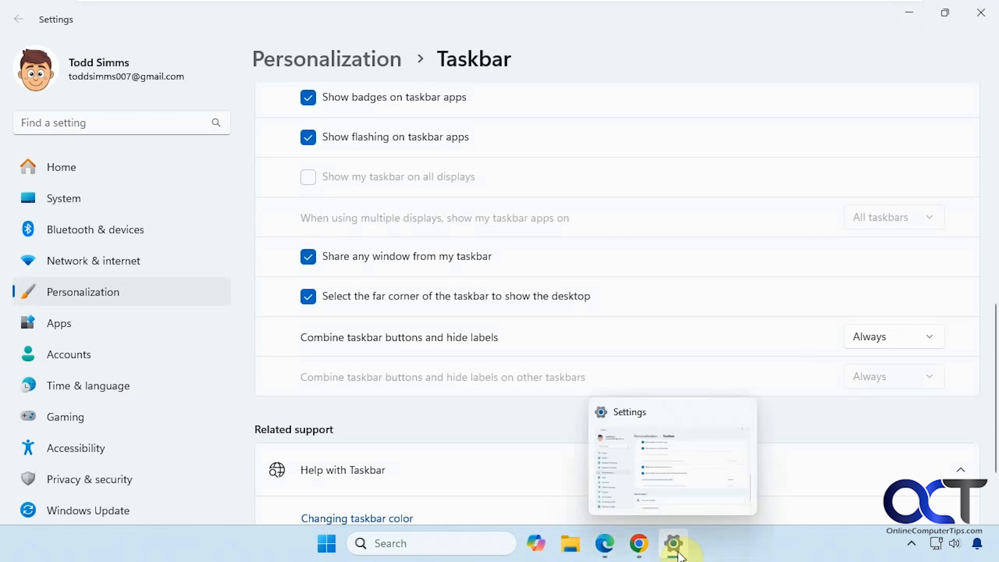
click(894, 336)
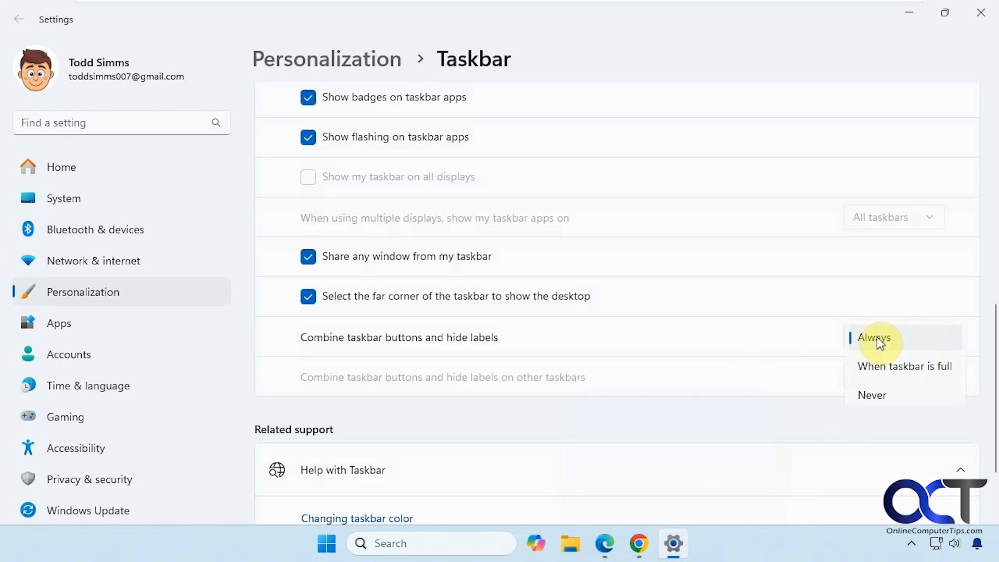
click(871, 395)
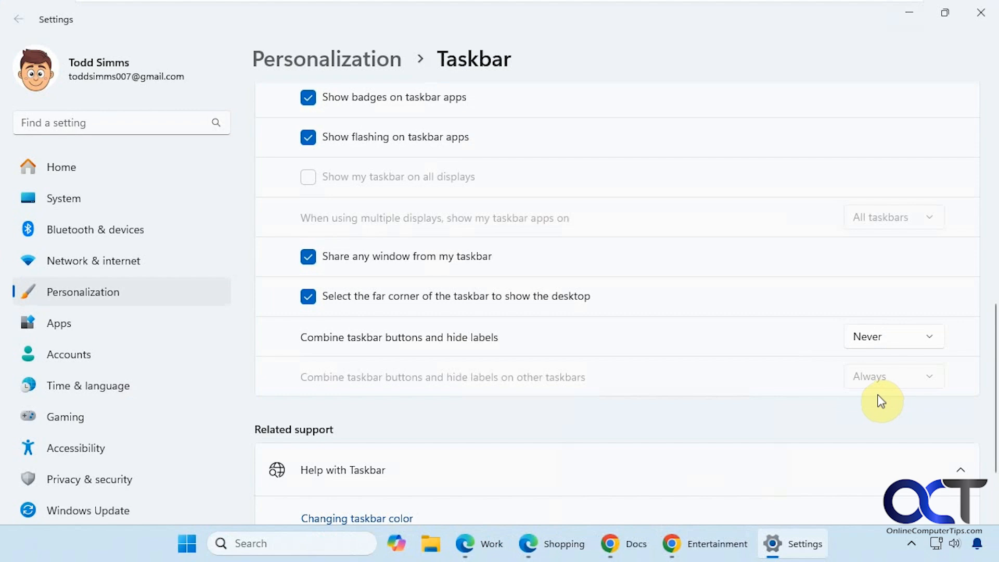
click(492, 543)
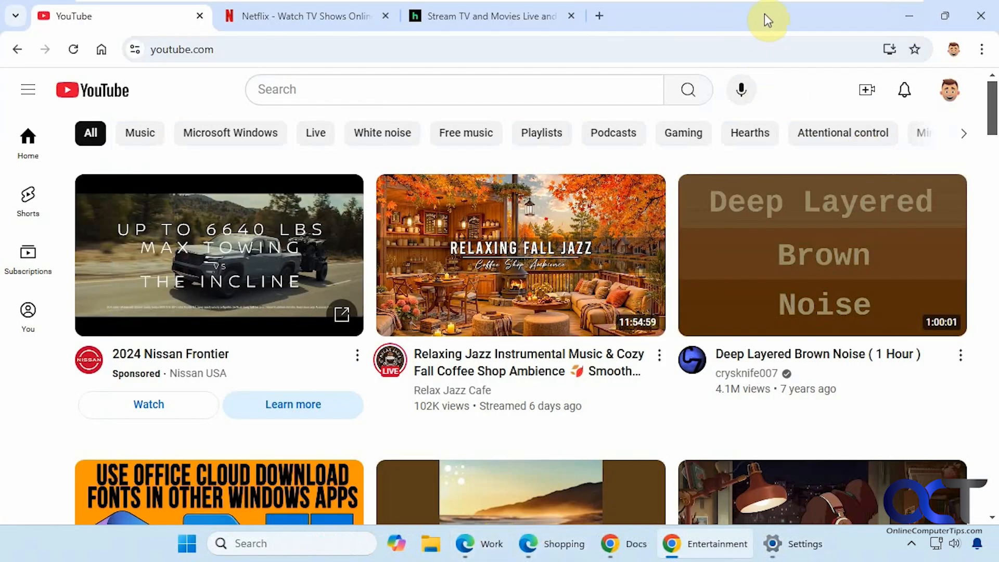
Erase the 'Entertainment' name from the Chrome window and return to the YouTube tab
right_click(768, 19)
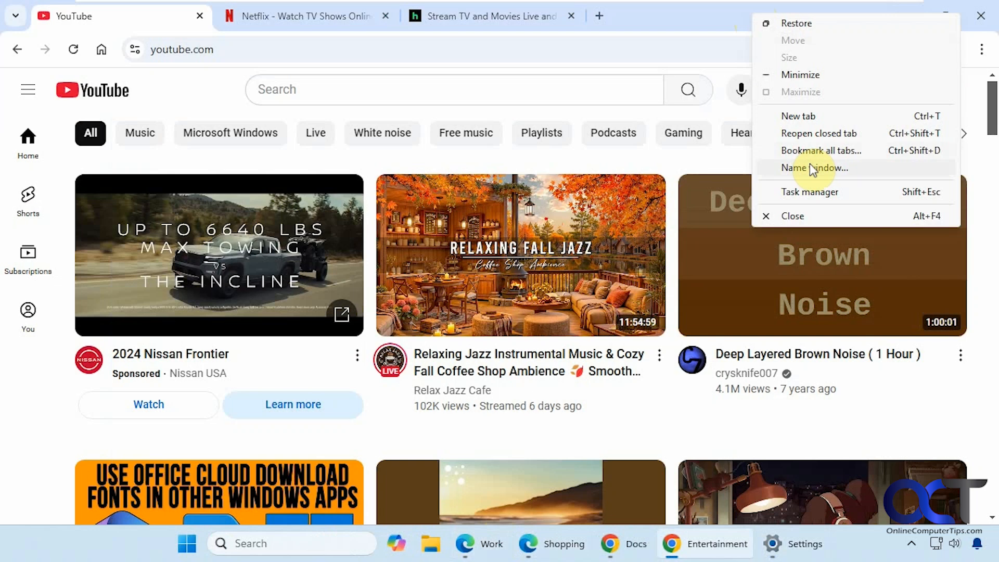
click(814, 168)
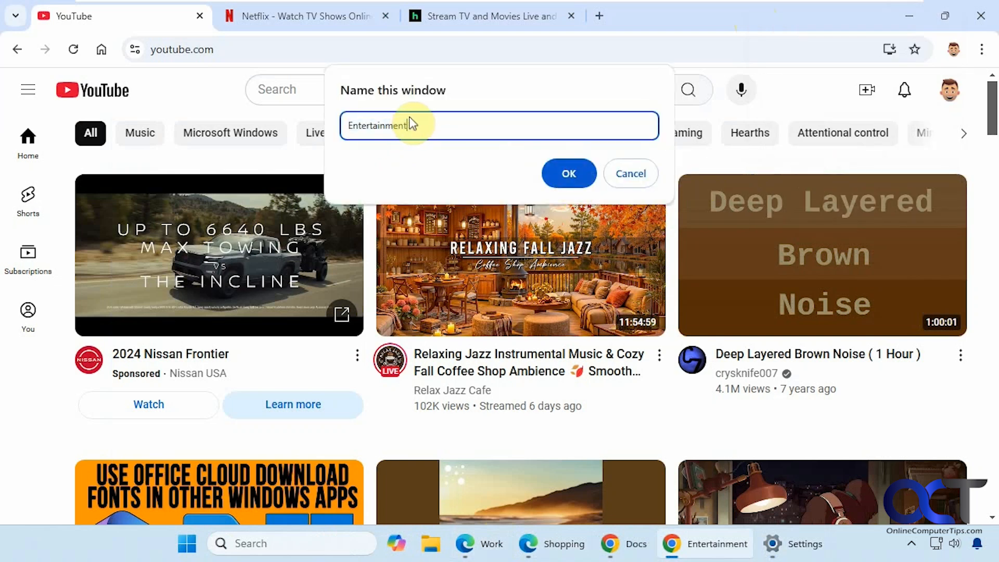
key(ctrl+a)
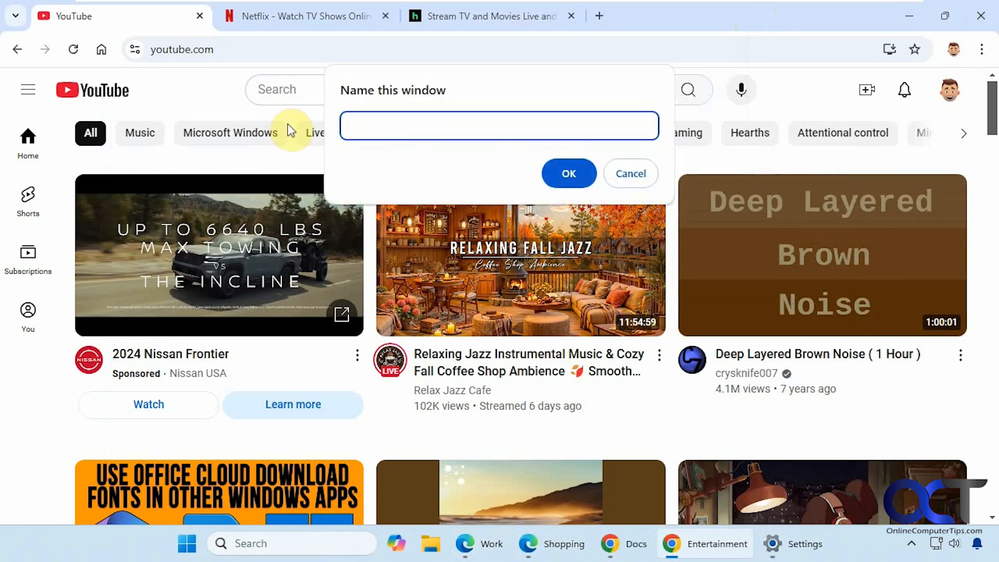
click(629, 174)
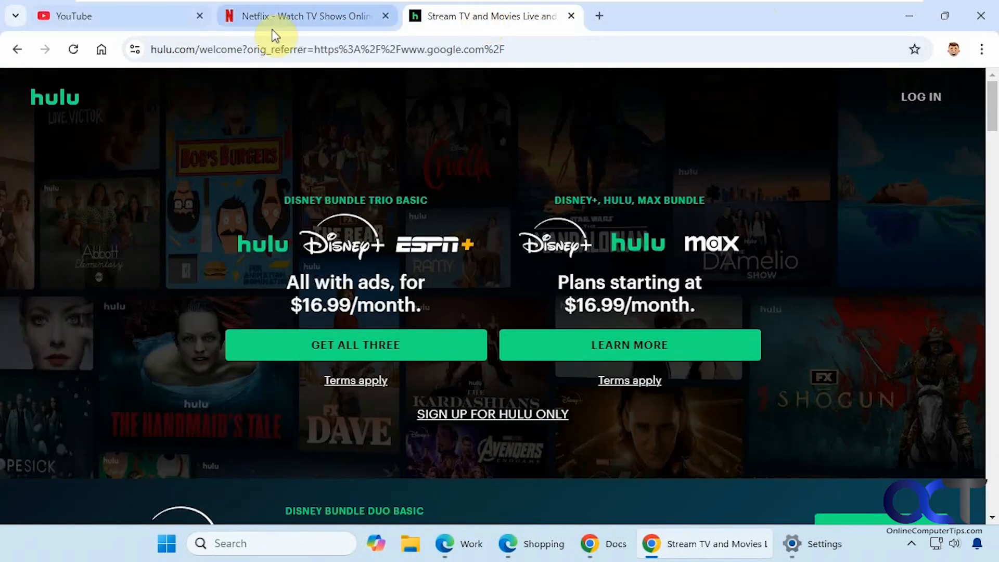
click(96, 16)
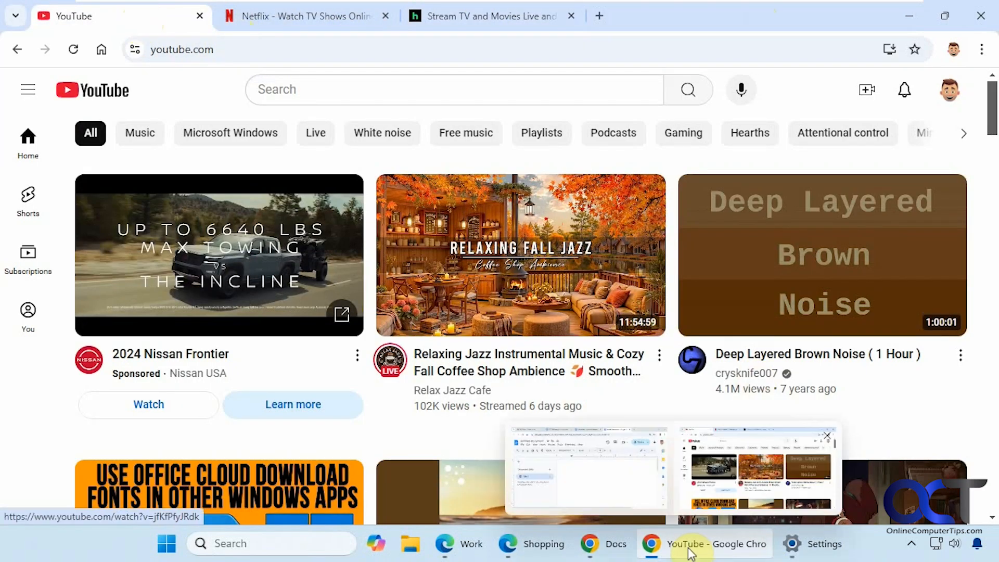